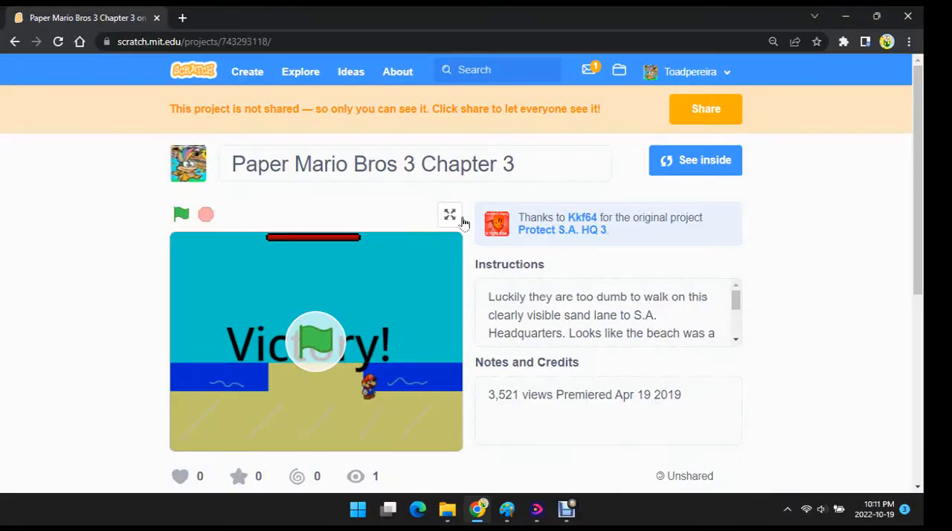
Show the Paper Mario Bros 3 Chapter 3 stage fullscreen.
click(449, 214)
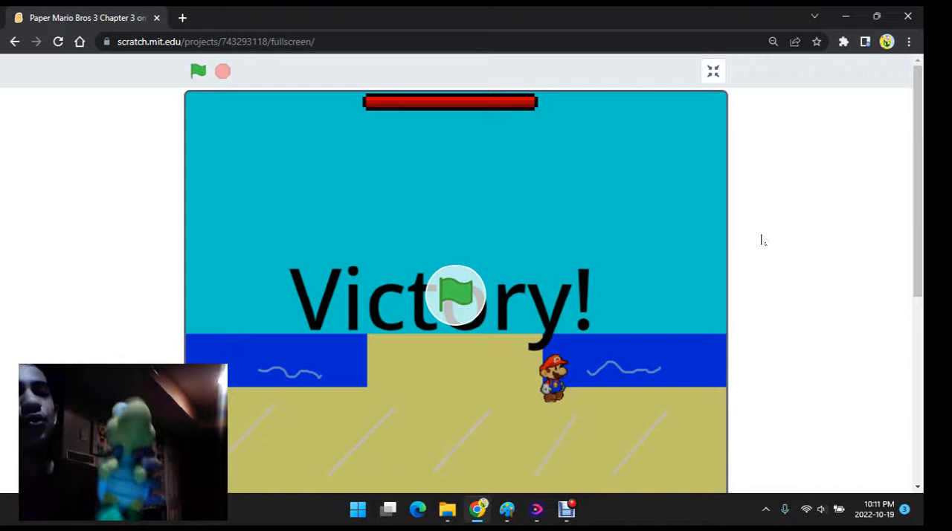
mouse_move(785, 362)
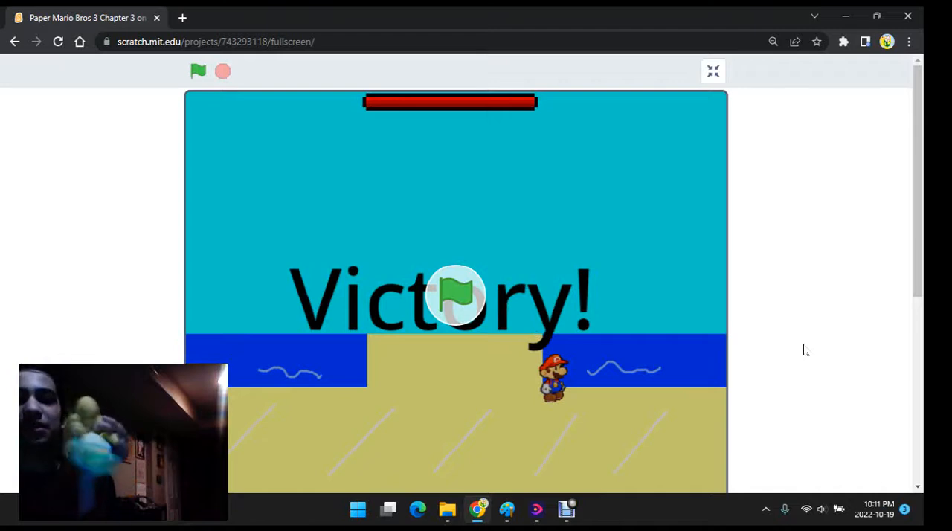
mouse_move(831, 296)
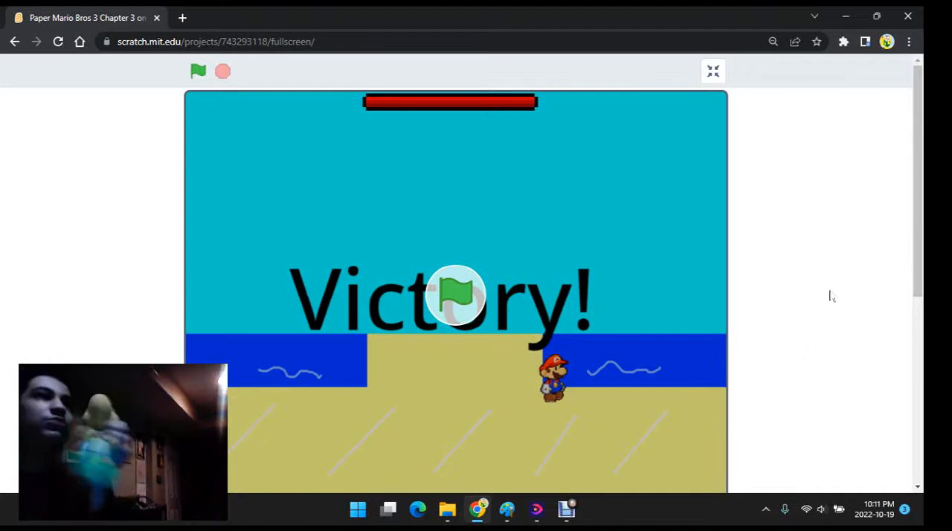
mouse_move(595, 303)
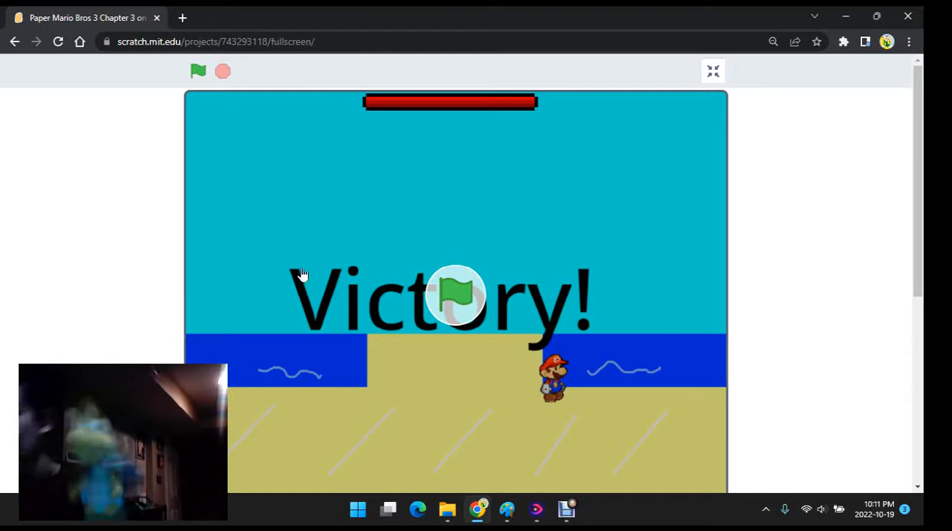
mouse_move(519, 416)
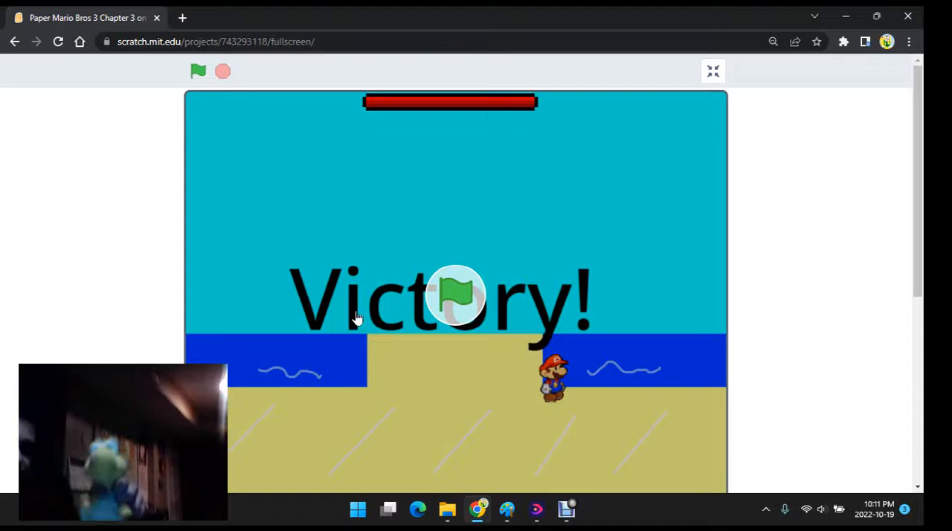
mouse_move(543, 300)
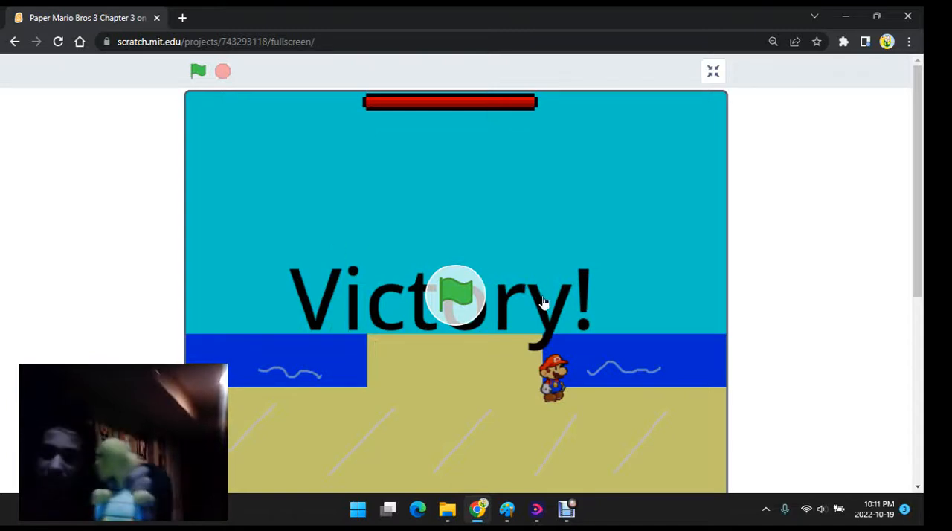
mouse_move(697, 398)
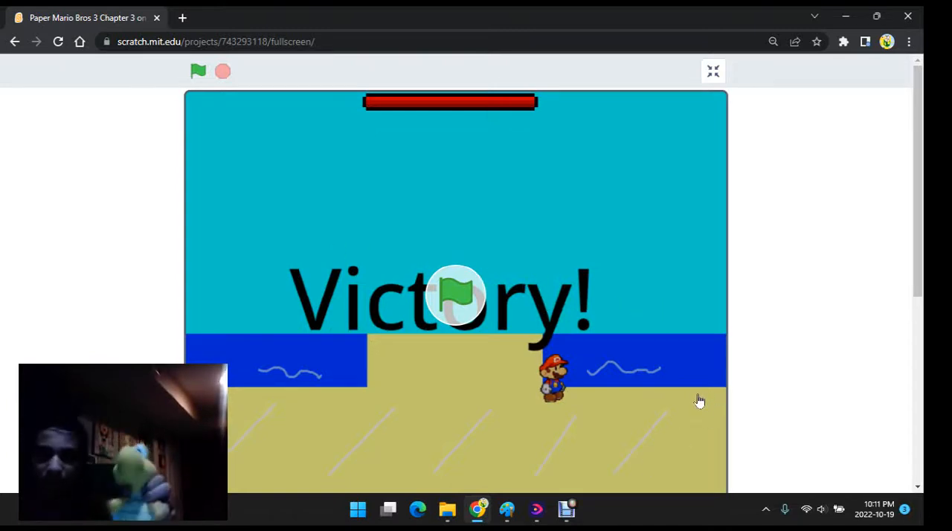
Restart the game from the green flag and play until the boss battle begins on the beach.
click(198, 72)
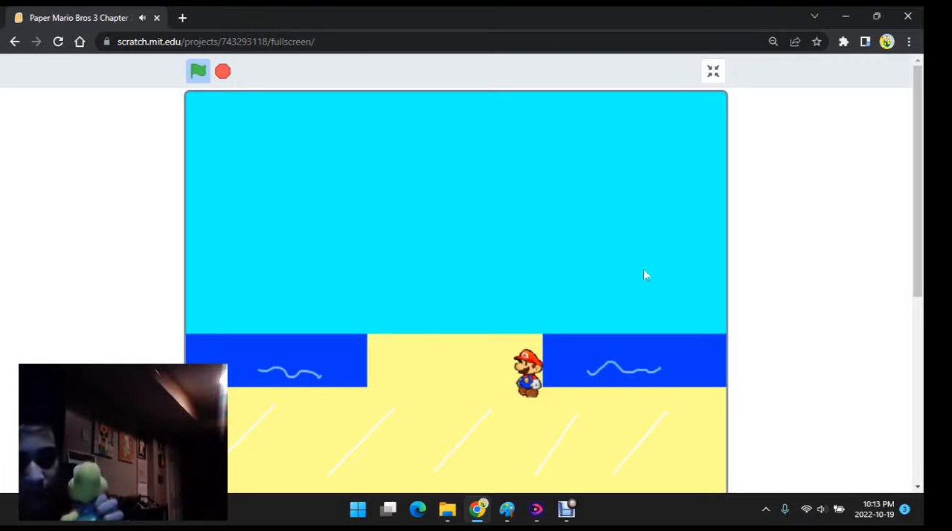
key(b)
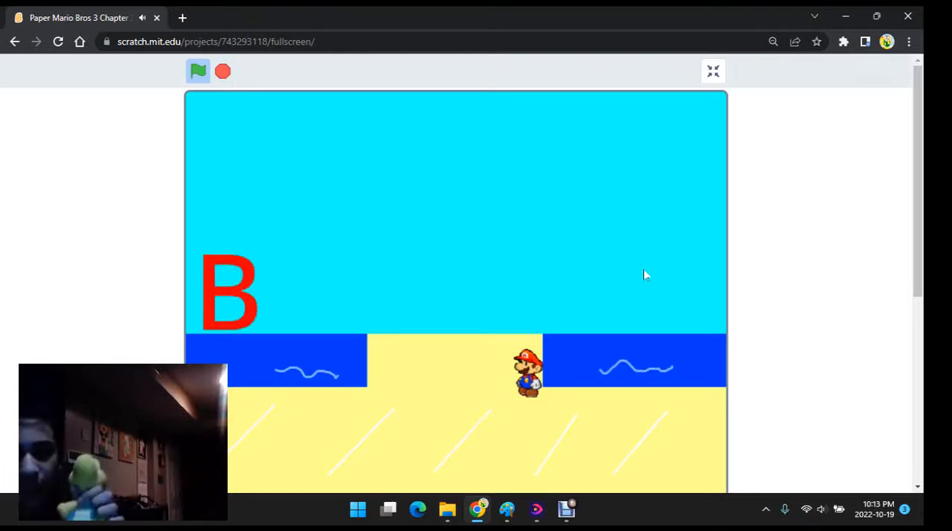